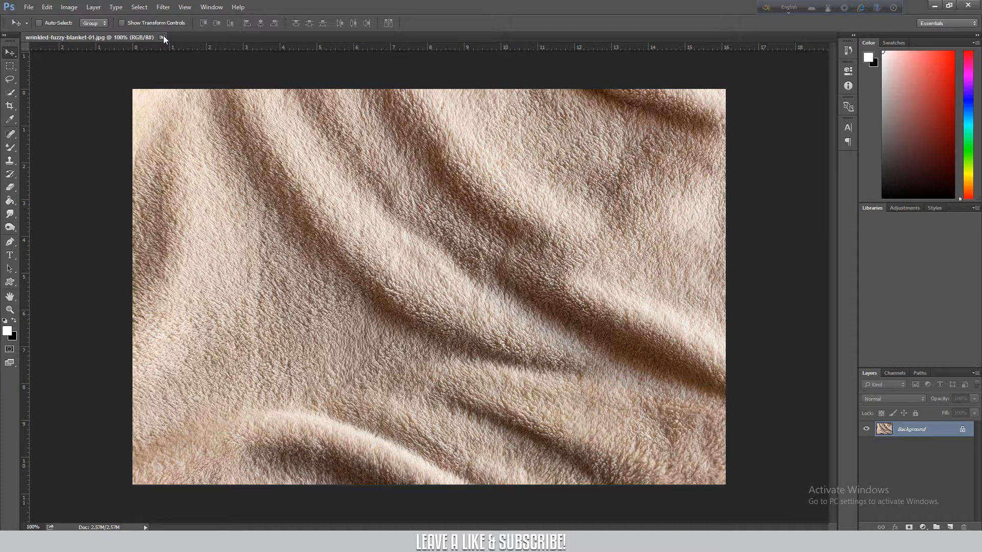
pyautogui.moveTo(184, 156)
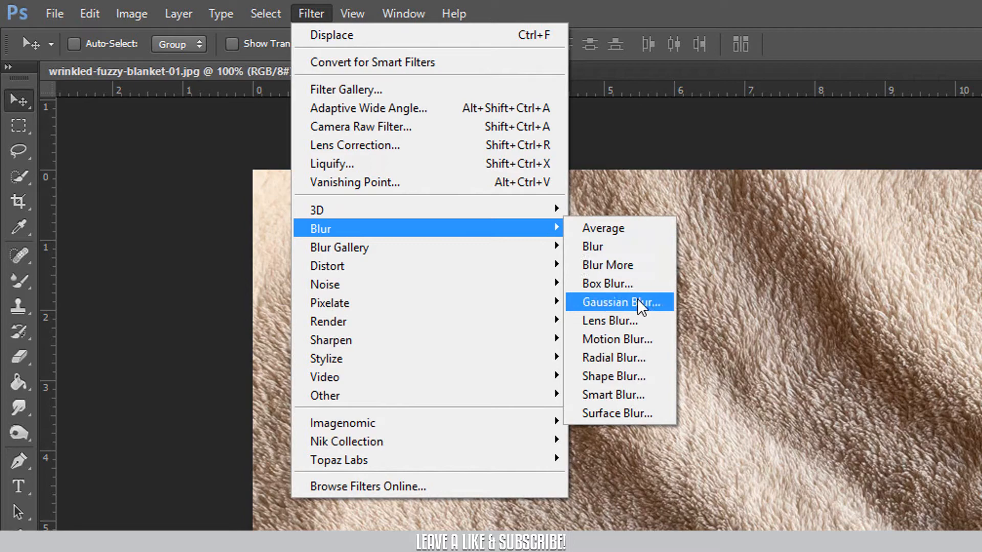
# Apply a Gaussian Blur of 0.6 pixels to the beige blanket photo.
pyautogui.click(617, 302)
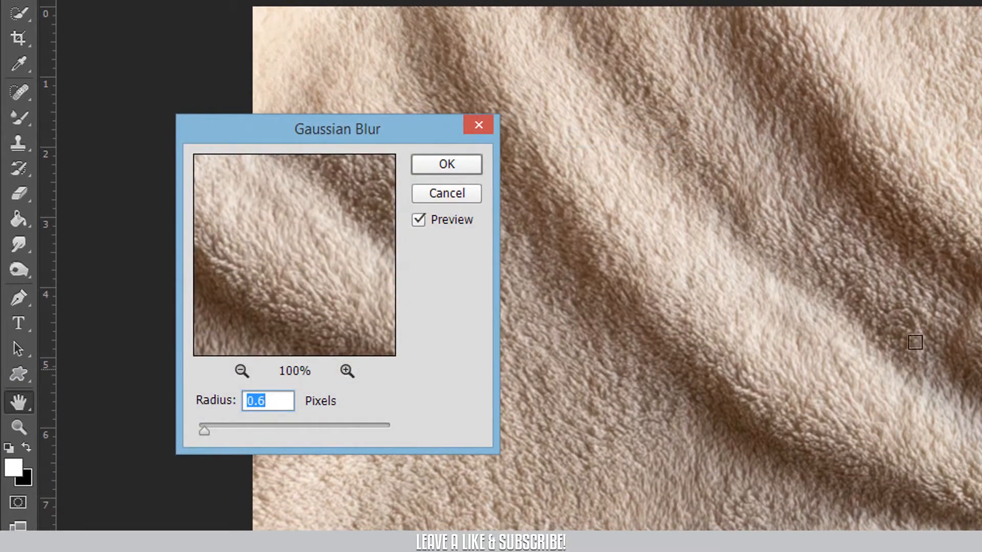
pyautogui.moveTo(930, 403)
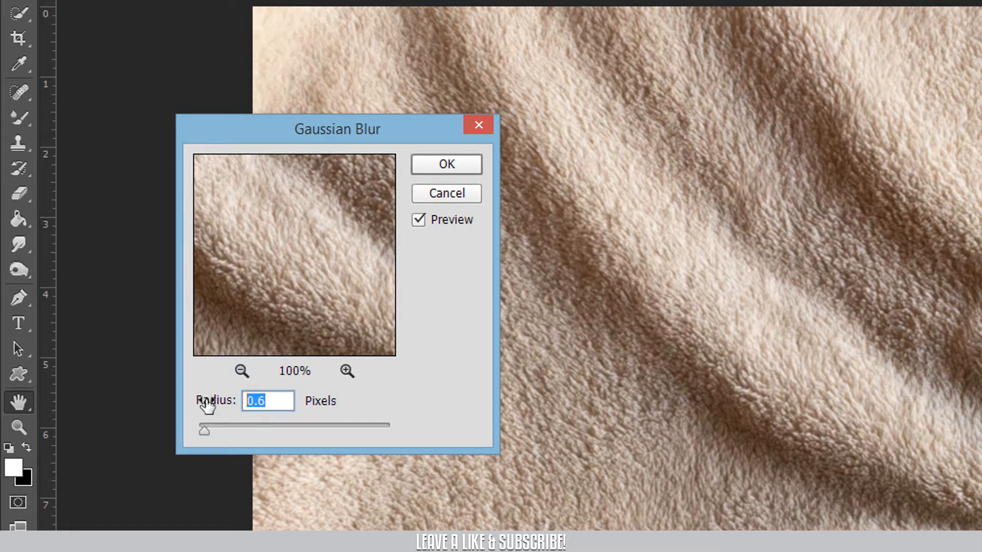
pyautogui.write('0')
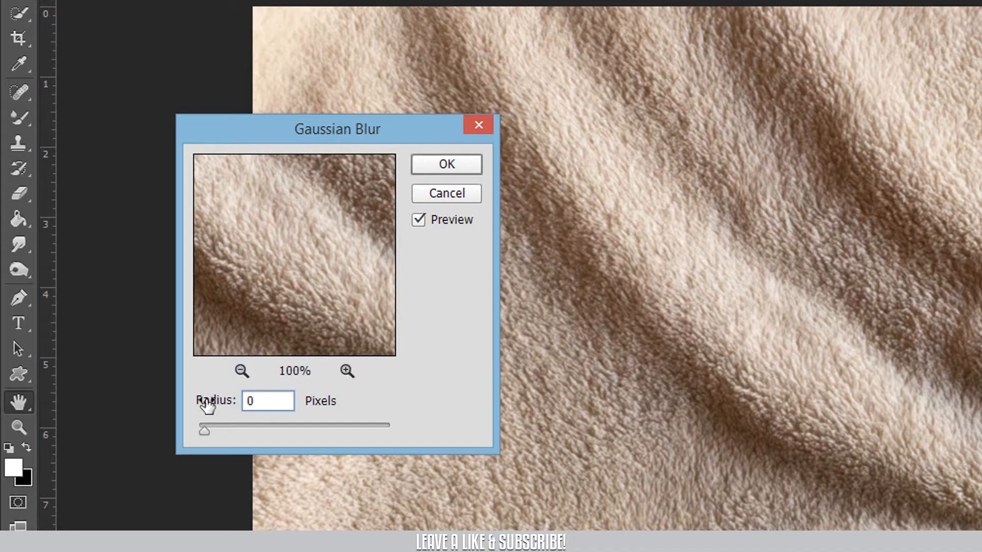
pyautogui.write('0.6')
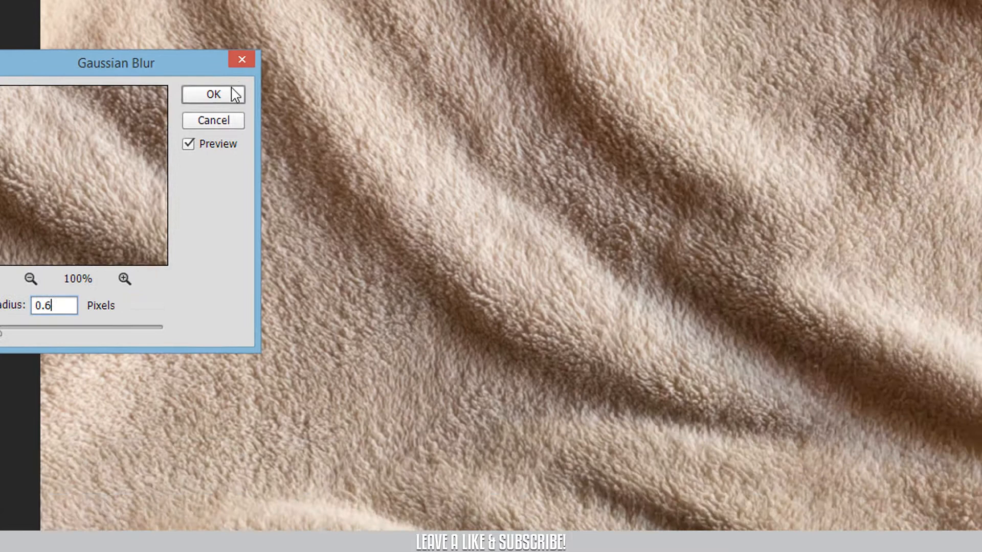
pyautogui.click(213, 94)
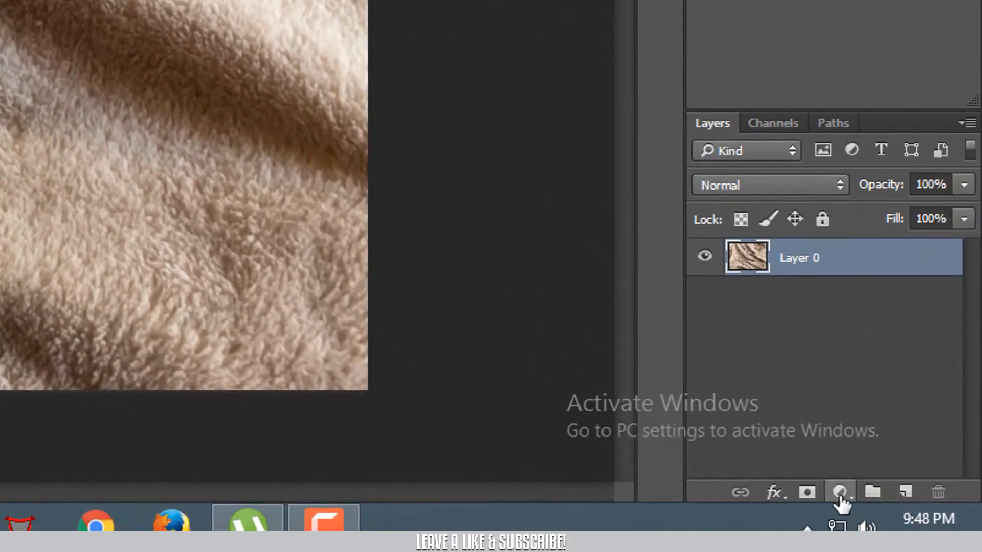
# Add a Hue/Saturation adjustment layer above the blanket photo to desaturate it.
pyautogui.click(841, 493)
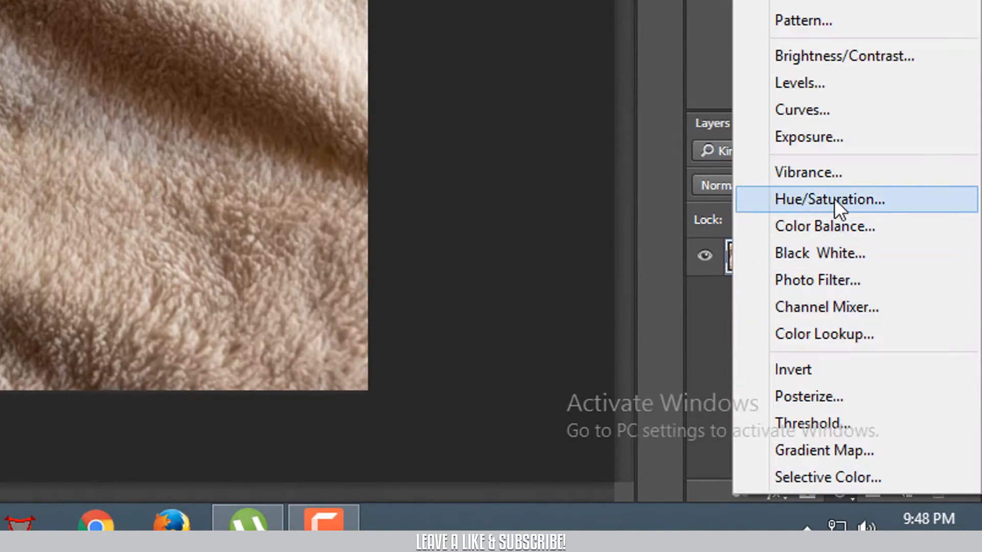
pyautogui.click(829, 199)
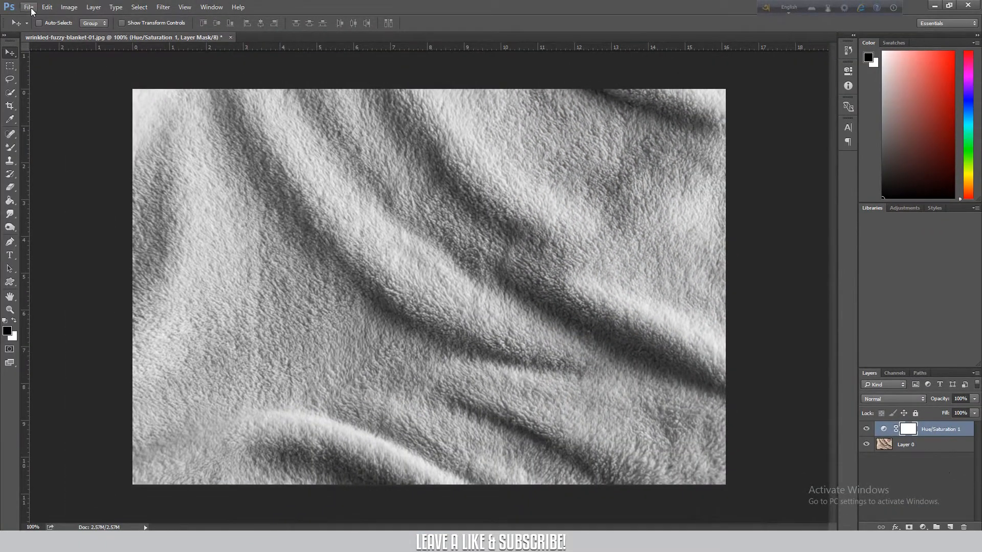
# Save the greyscale blanket as Displacement Map.psd, replacing the existing file.
pyautogui.click(29, 7)
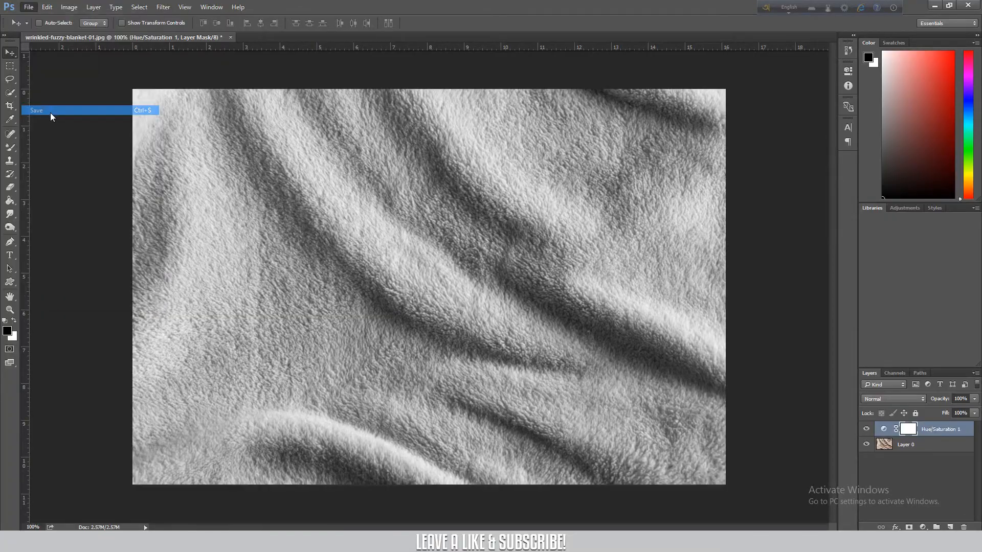
pyautogui.click(37, 110)
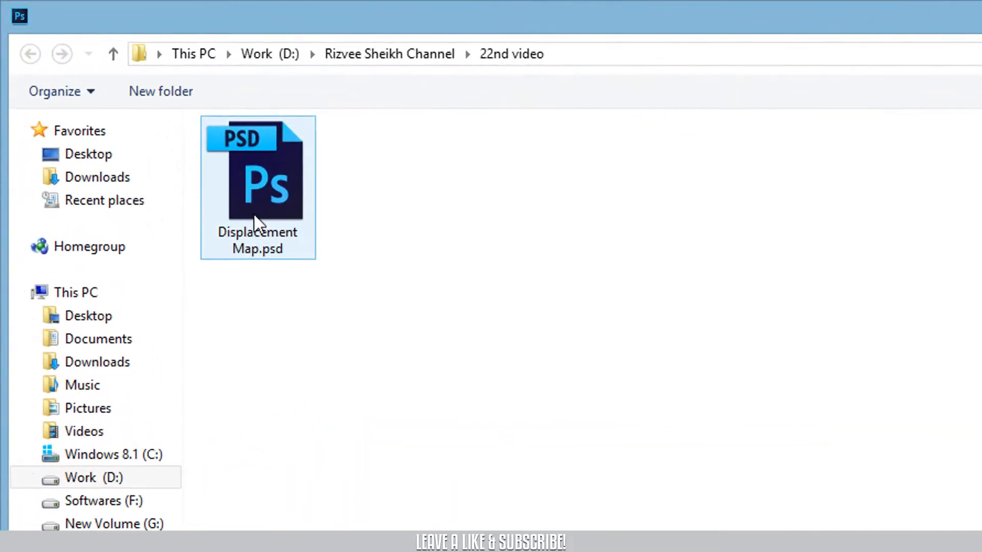
pyautogui.moveTo(256, 222)
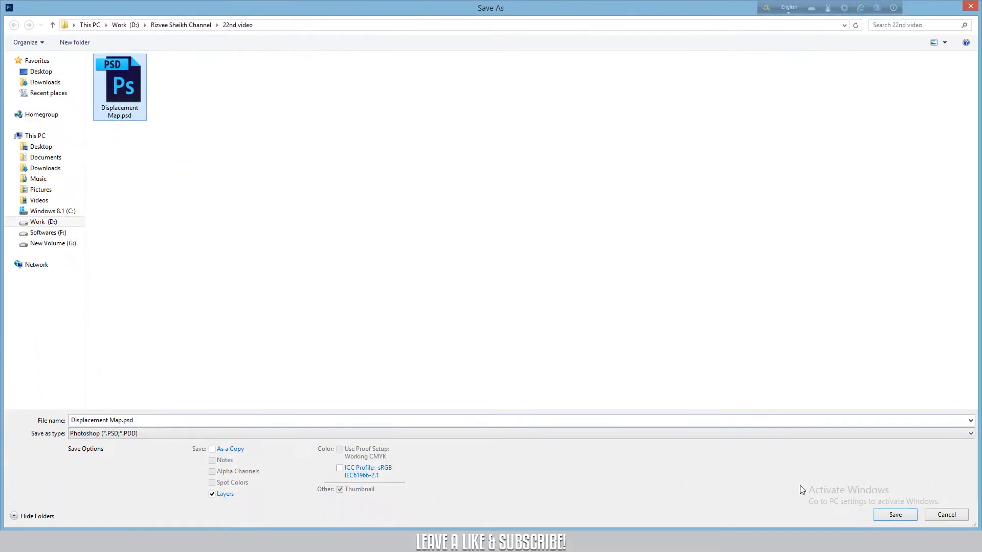
pyautogui.click(894, 515)
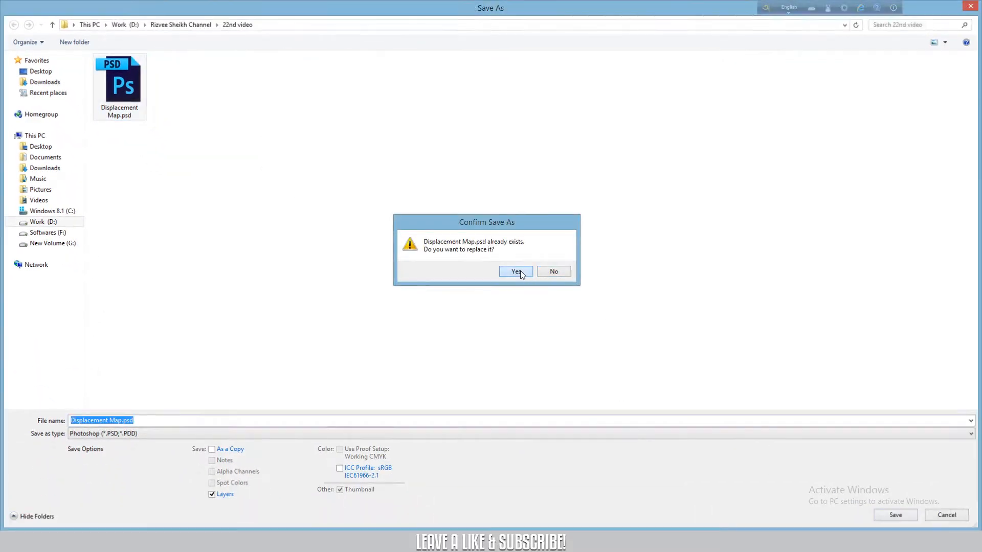
pyautogui.click(515, 271)
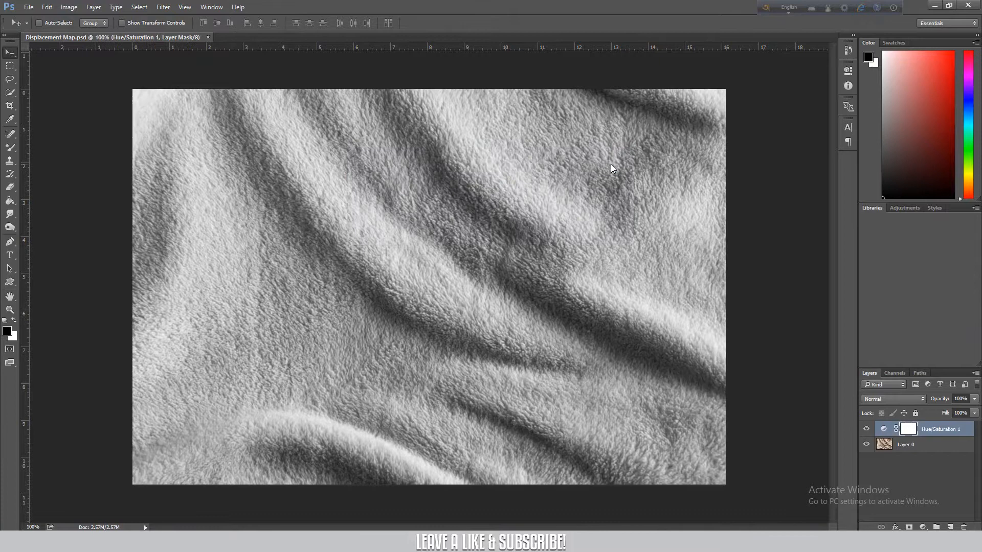
pyautogui.moveTo(331, 26)
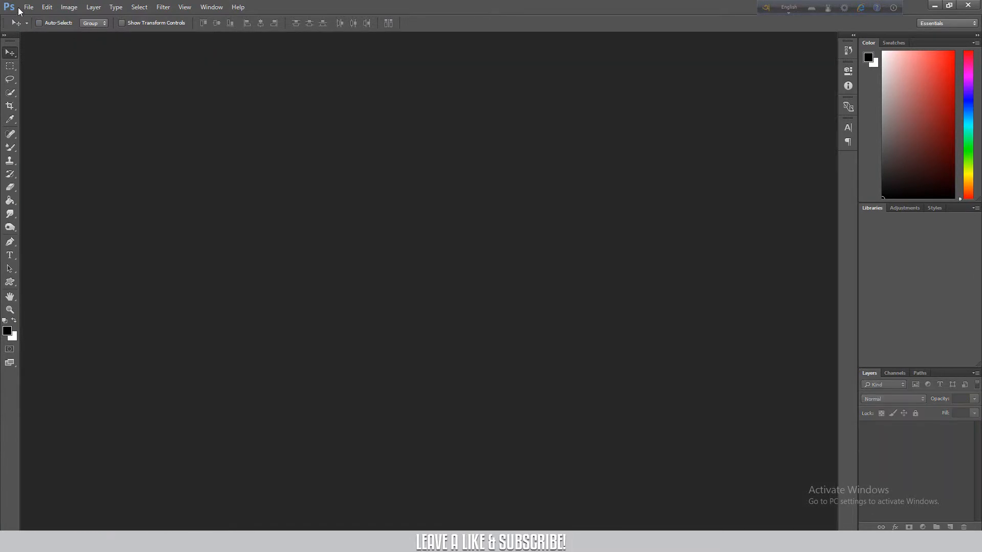
# Reopen the original wrinkled-fuzzy-blanket-01.jpg photo.
pyautogui.click(29, 7)
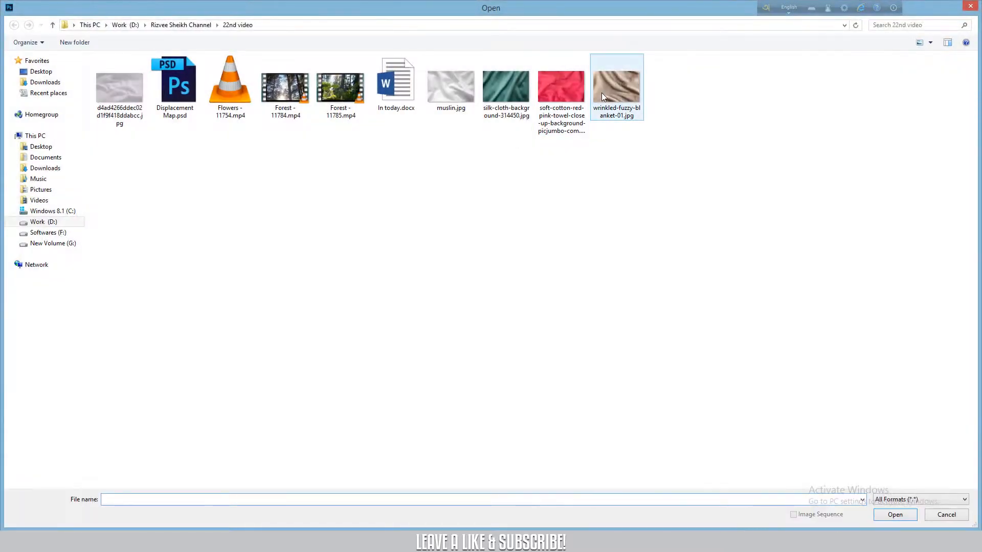
pyautogui.click(894, 514)
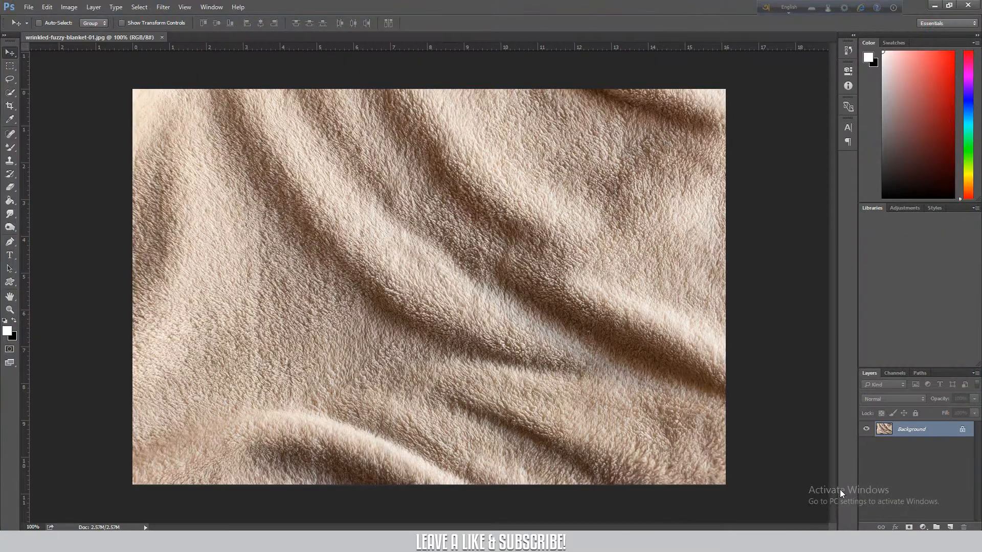
# On a new layer, add the word RIZVEE in white Bebas Neue across the blanket.
pyautogui.click(951, 527)
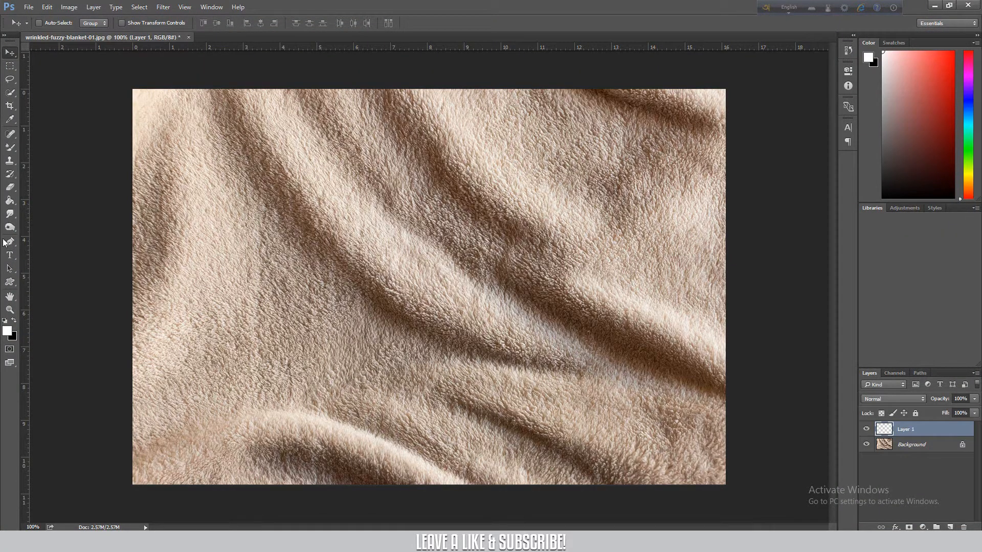
pyautogui.click(10, 256)
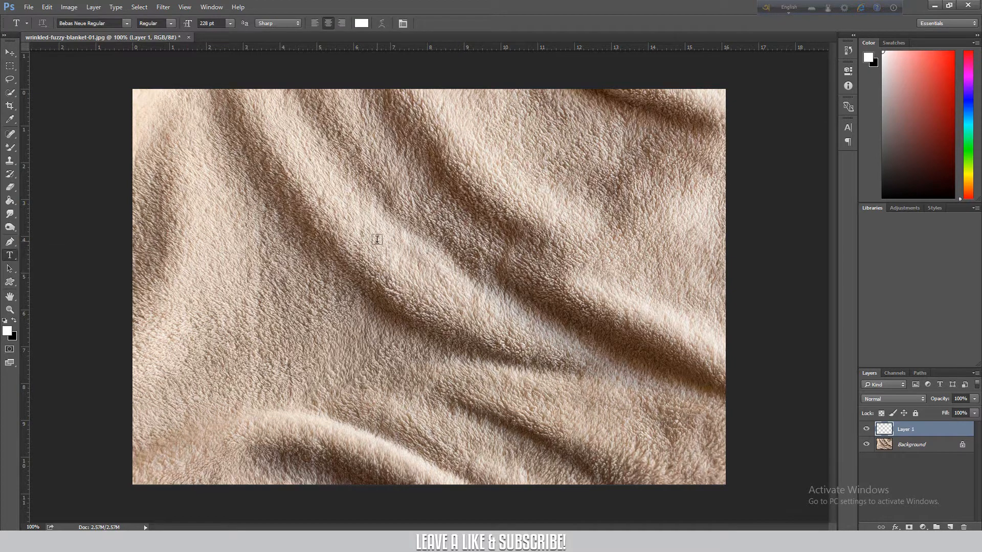
pyautogui.click(378, 240)
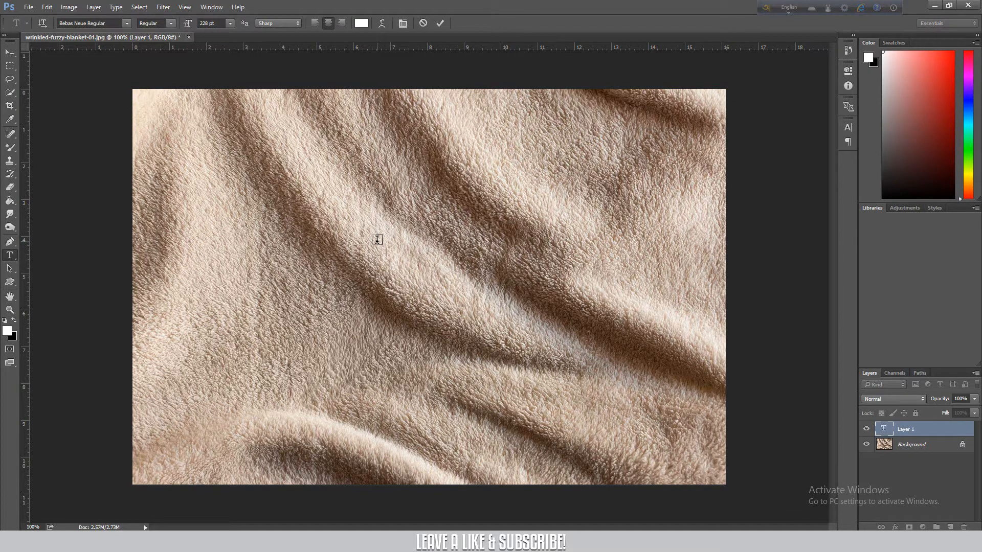
pyautogui.write('RI')
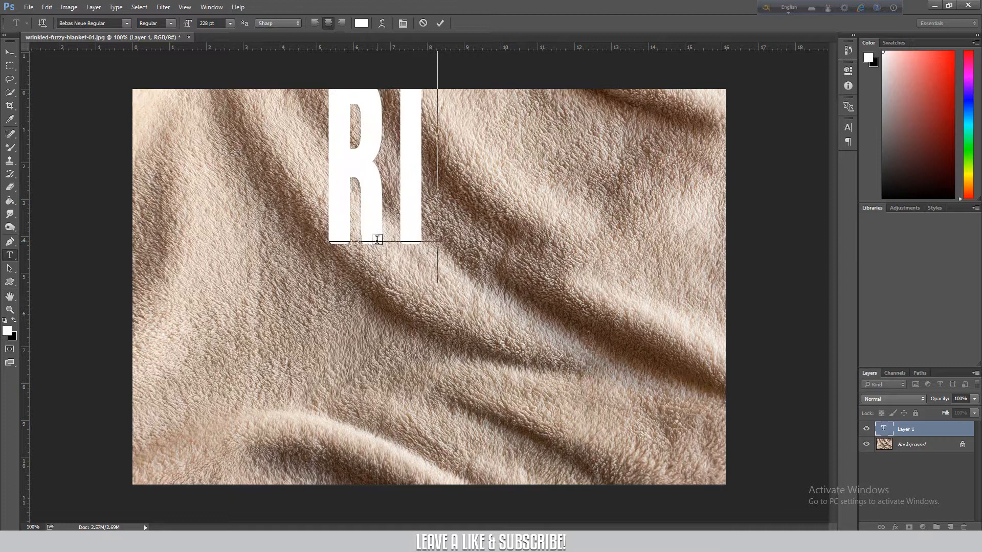
pyautogui.write('ZVEE')
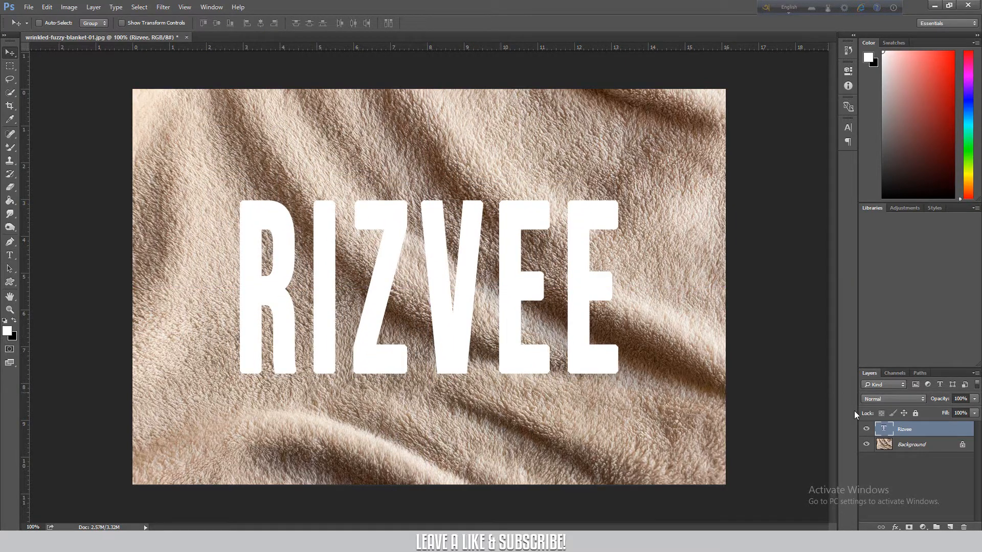
# Bring up the layer commands for the RIZVEE type layer to convert it to a smart object.
pyautogui.rightClick(905, 429)
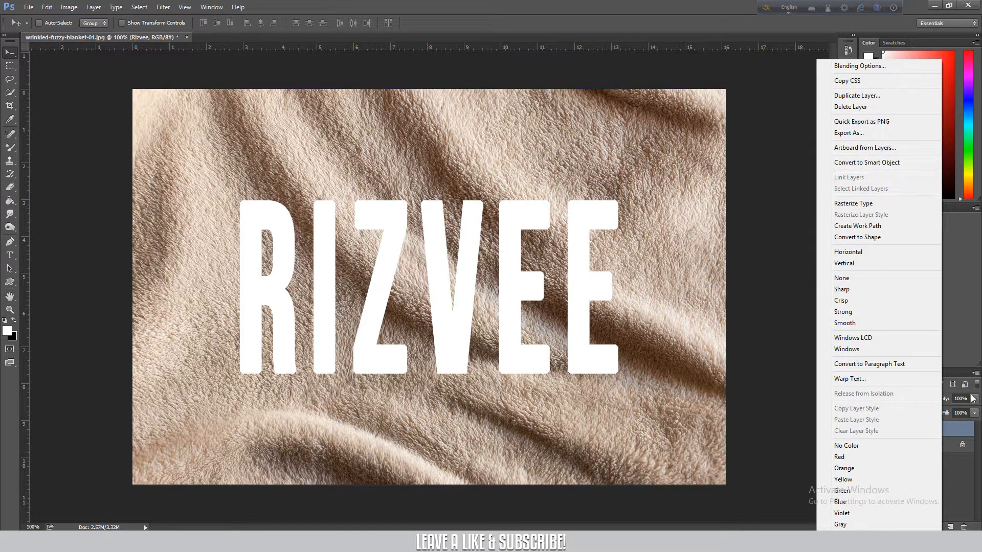
pyautogui.moveTo(877, 408)
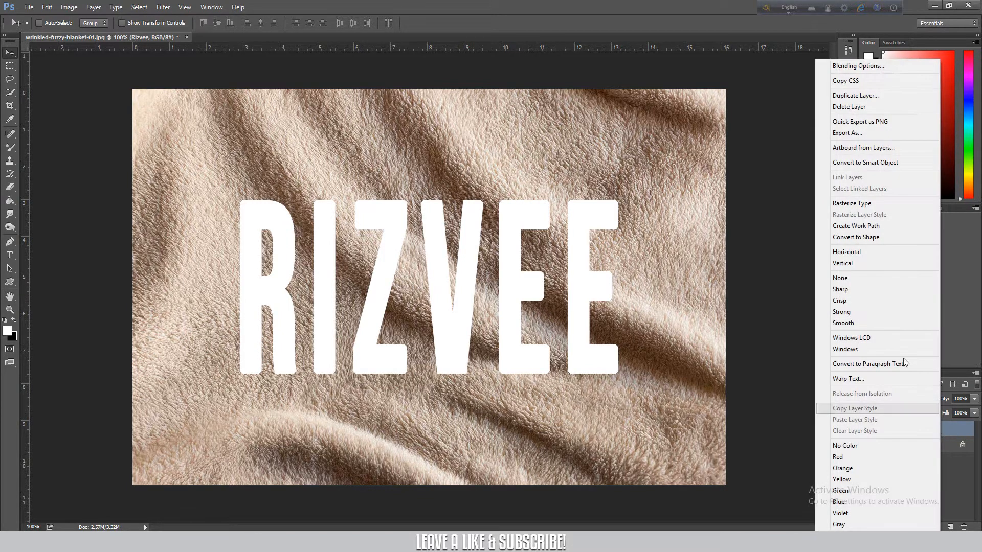
pyautogui.moveTo(870, 162)
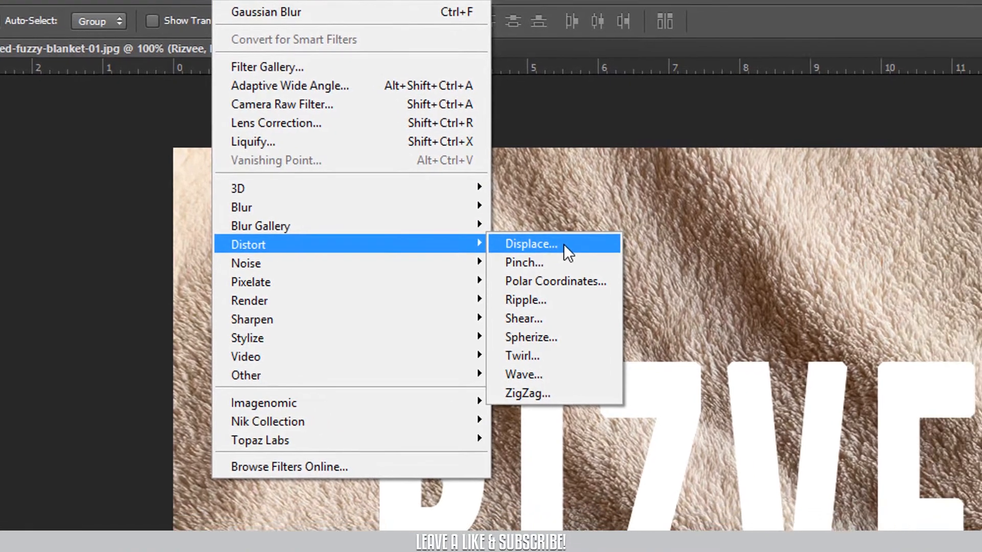
# Apply a Displace filter at scale 10 using Displacement Map.psd to warp the letters.
pyautogui.click(530, 243)
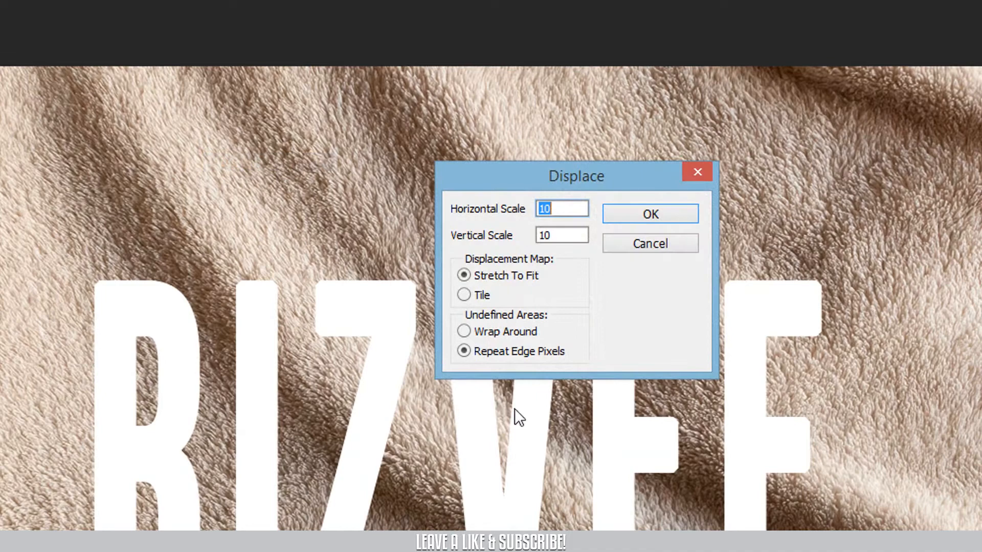
pyautogui.moveTo(720, 118)
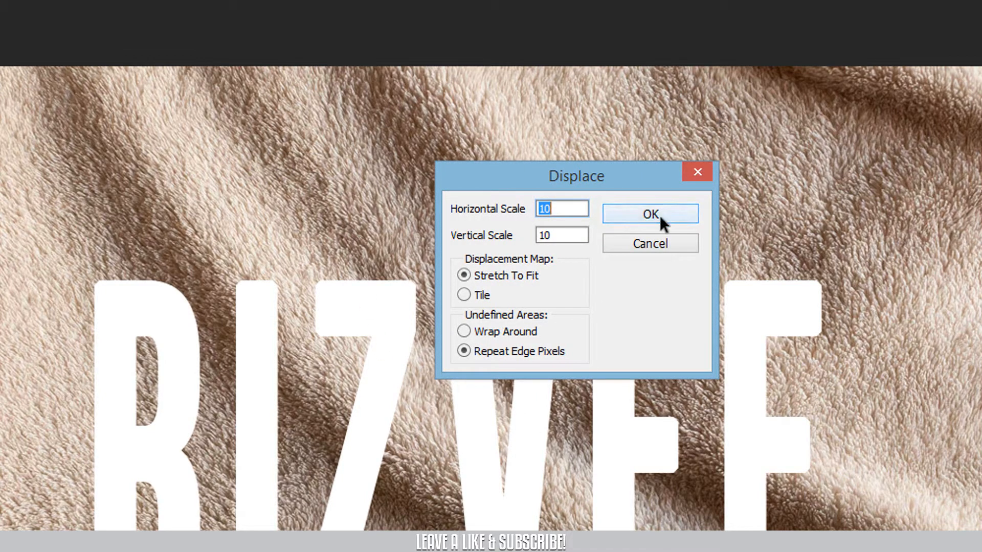
pyautogui.click(649, 213)
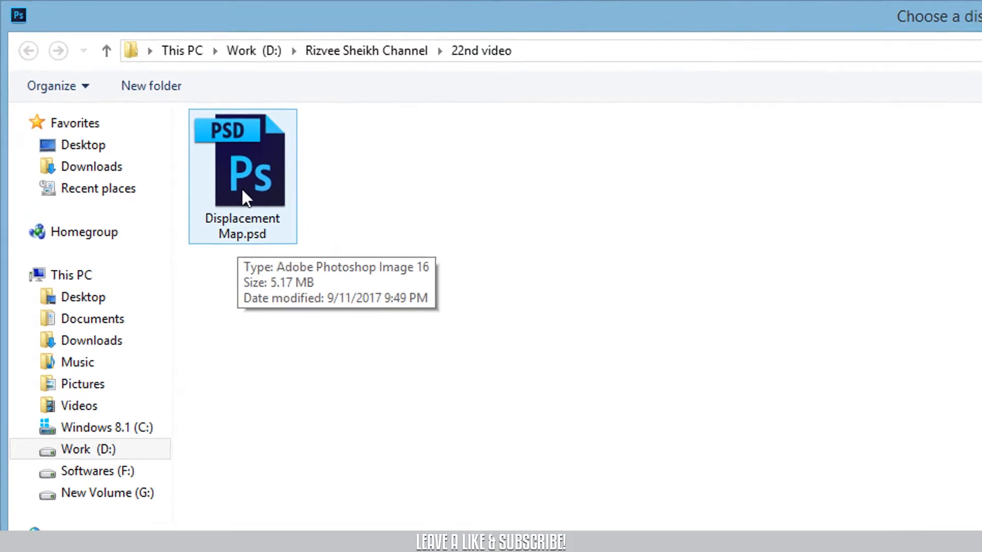
pyautogui.doubleClick(243, 159)
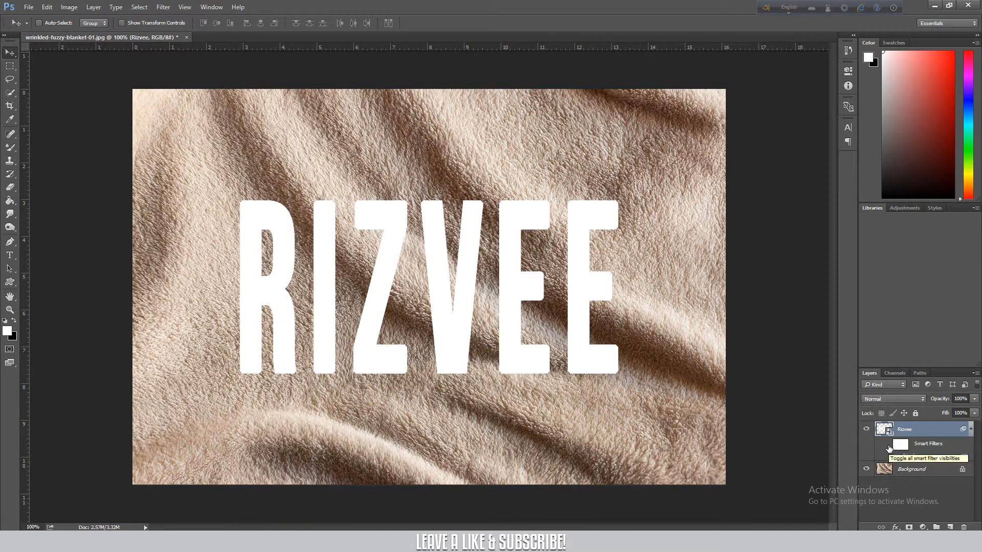
# Toggle the Displace effect's visibility to compare before and after.
pyautogui.click(888, 446)
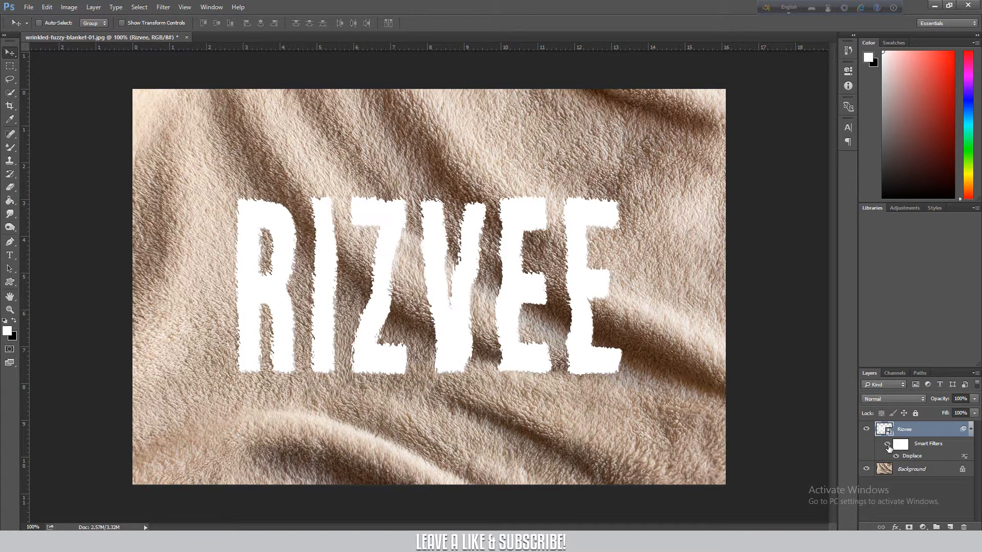
pyautogui.click(889, 445)
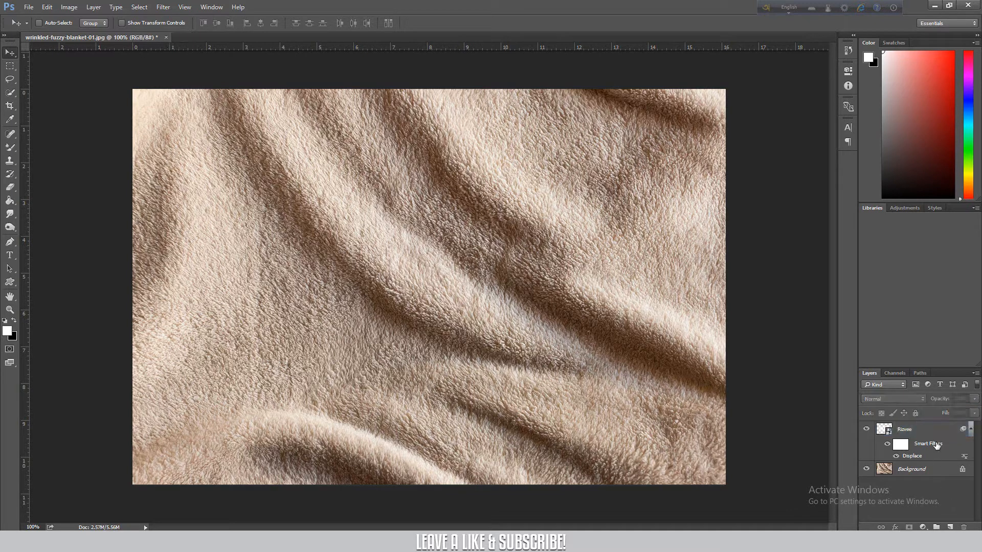
pyautogui.moveTo(931, 432)
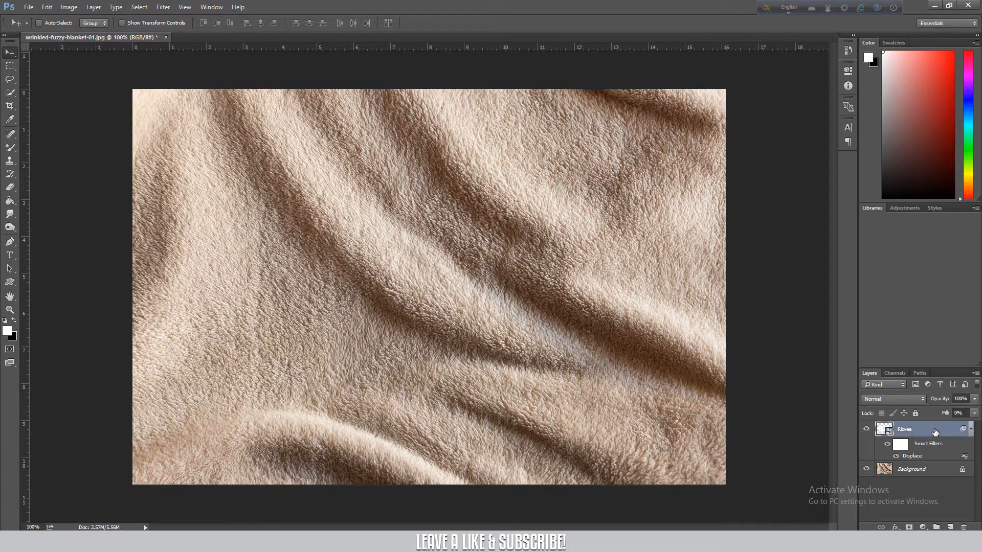
# Give the Rizvee layer a blue Color Overlay in Linear Burn blend mode.
pyautogui.doubleClick(904, 429)
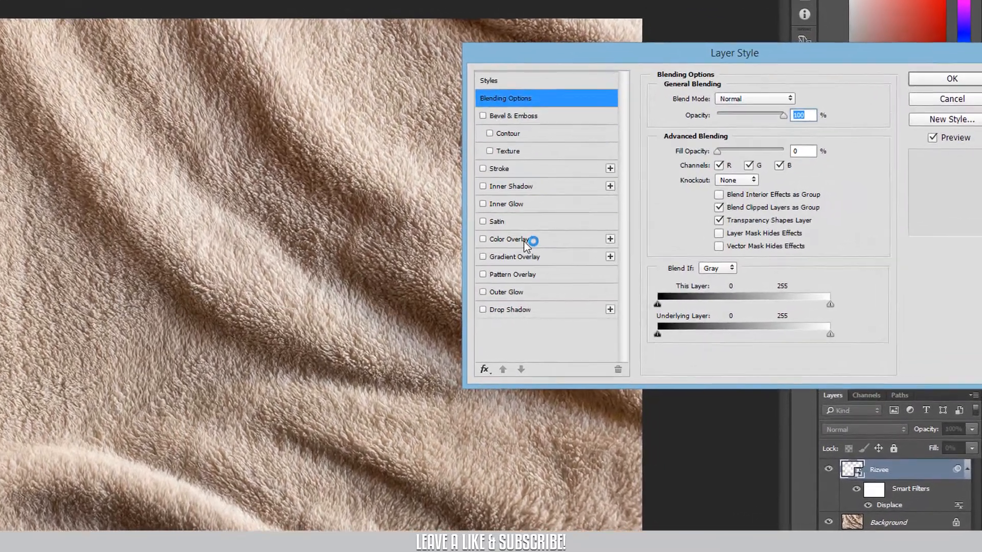
pyautogui.click(481, 239)
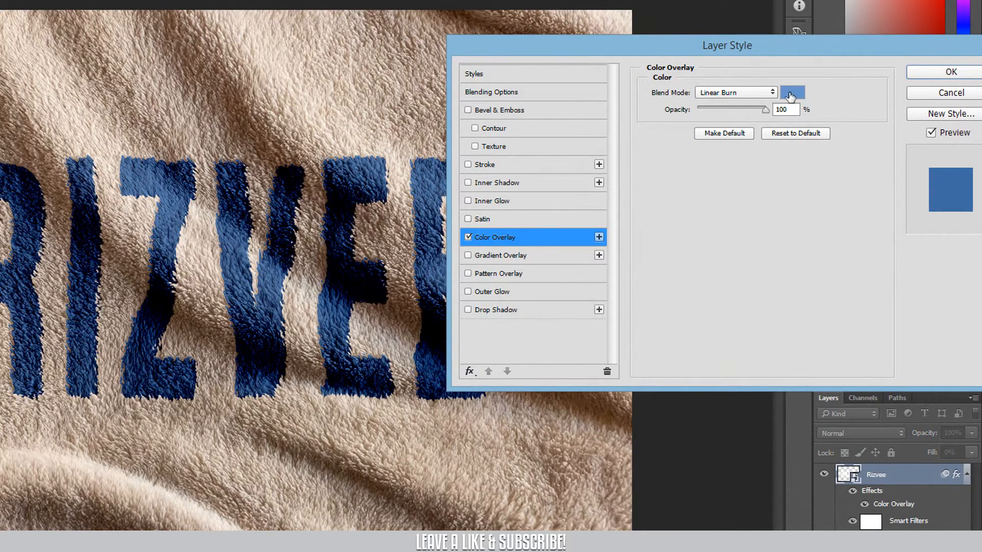
pyautogui.click(792, 92)
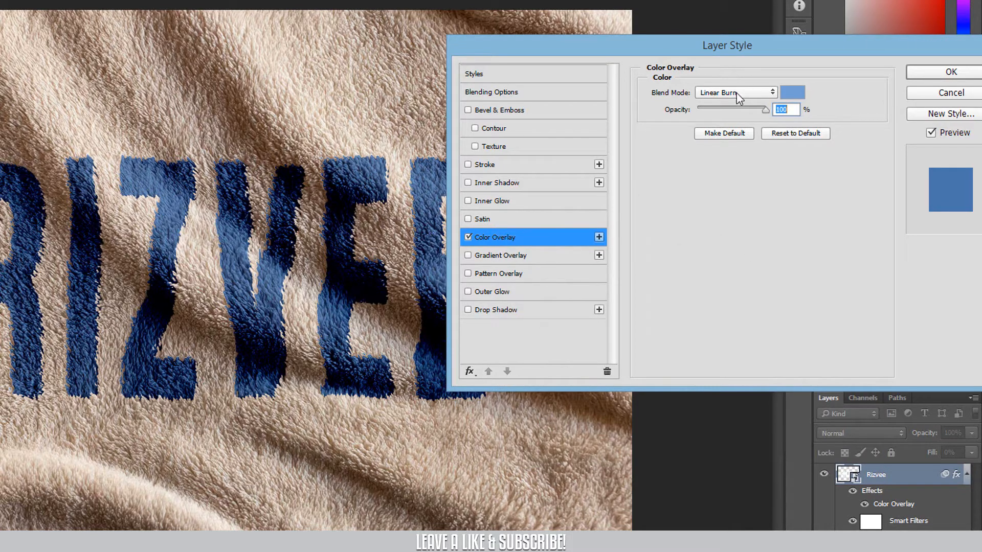
pyautogui.click(736, 92)
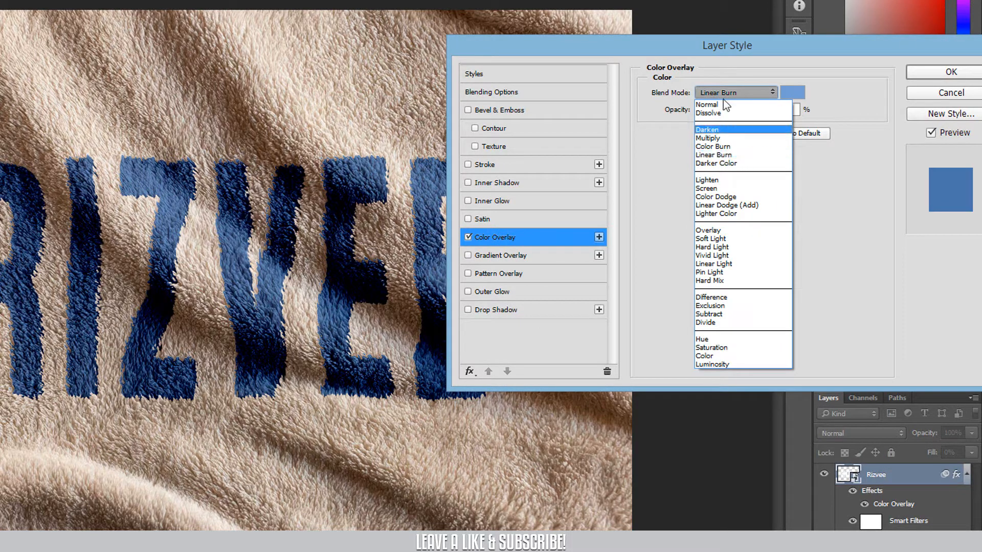
pyautogui.click(707, 104)
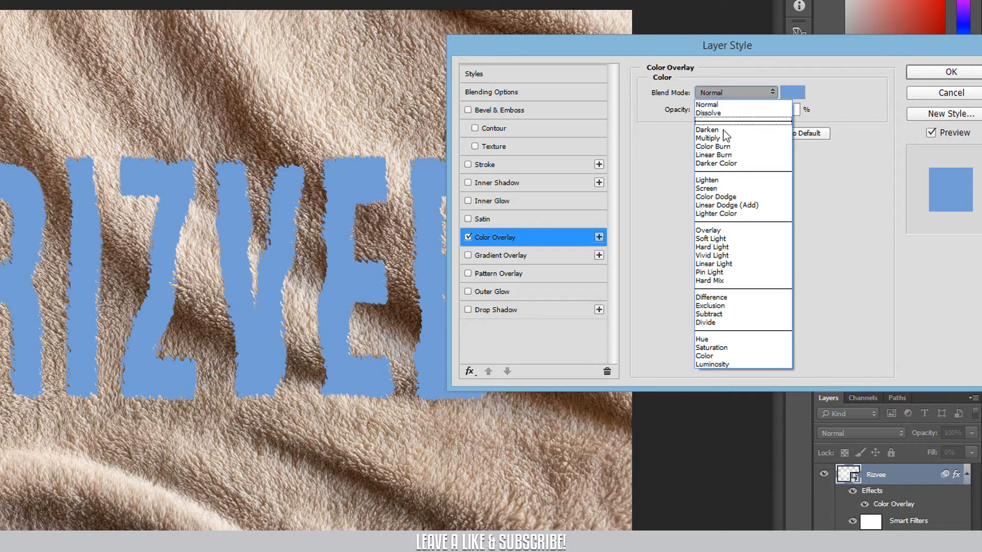
pyautogui.click(713, 155)
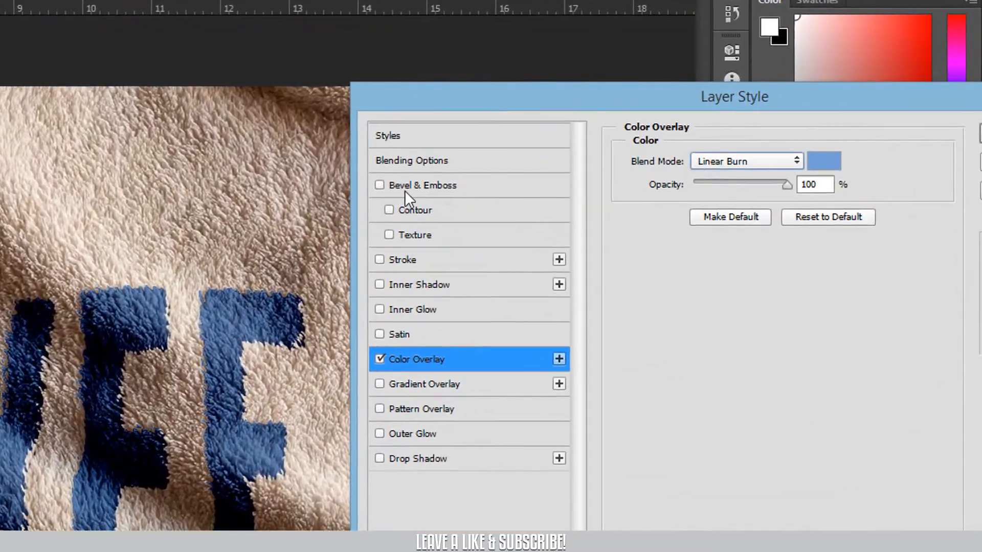
# Enable Bevel & Emboss with Emboss style, Smooth technique and Down direction.
pyautogui.click(379, 185)
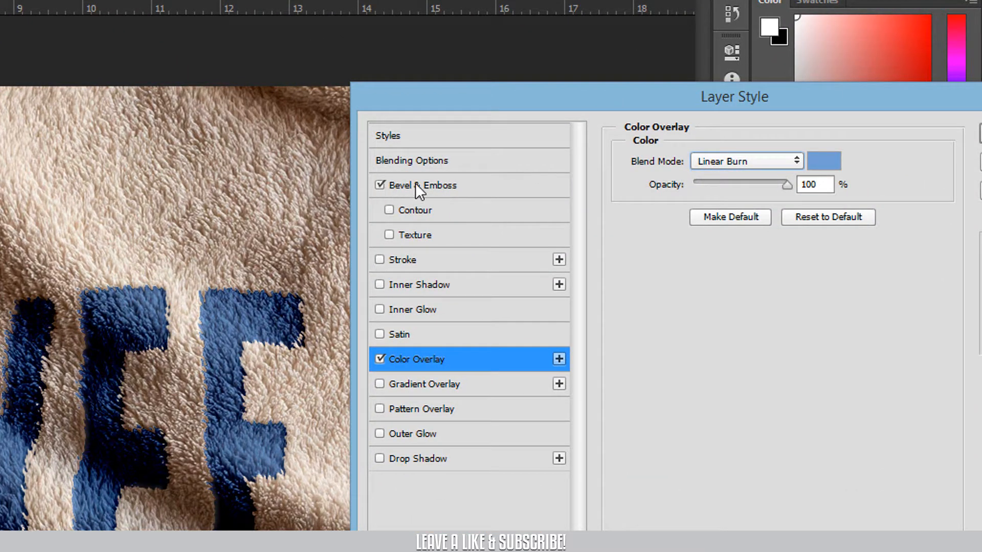
pyautogui.click(424, 185)
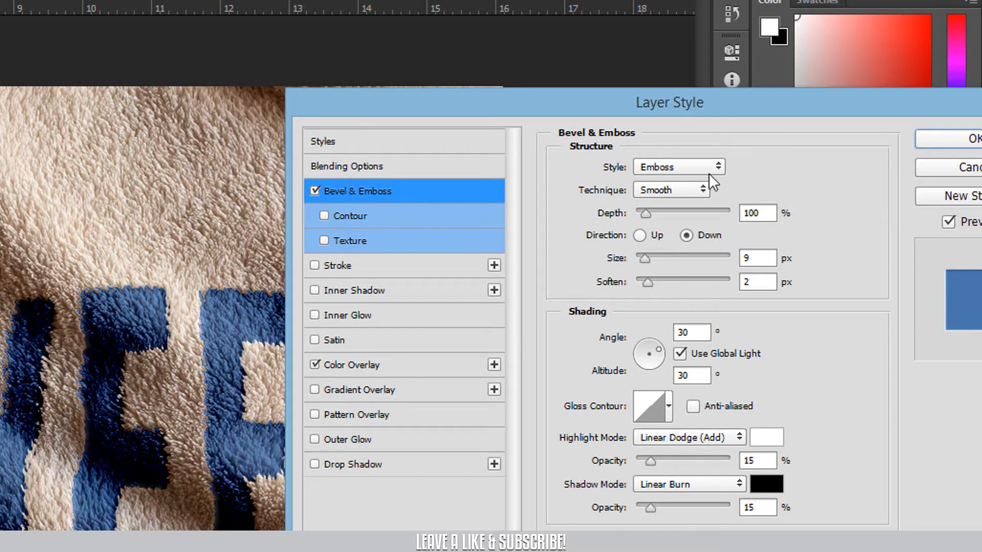
pyautogui.click(678, 167)
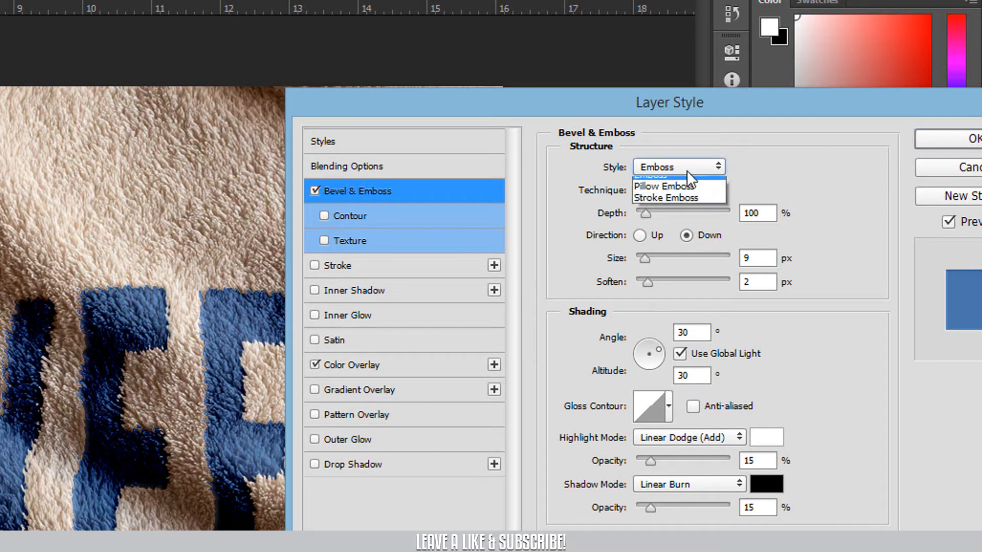
pyautogui.click(656, 175)
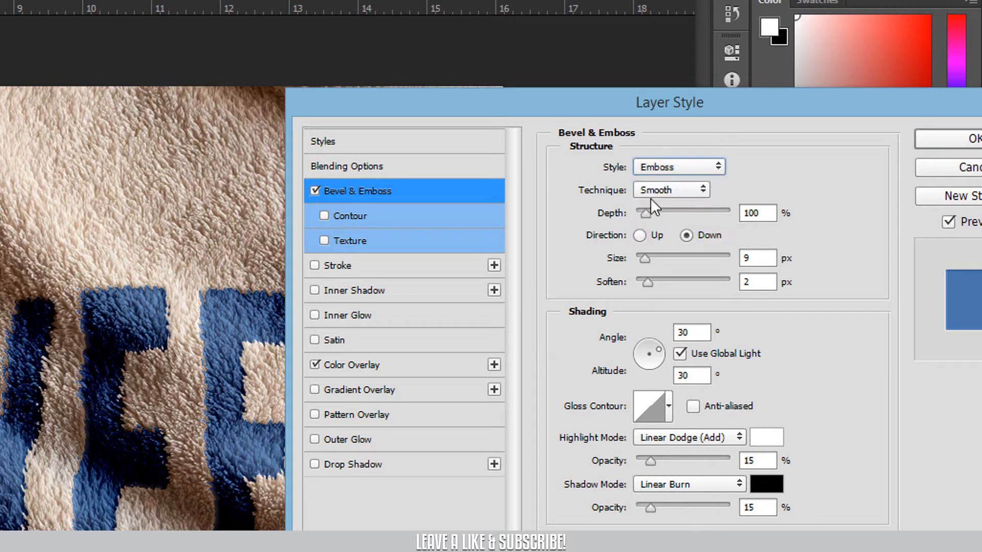
pyautogui.click(670, 189)
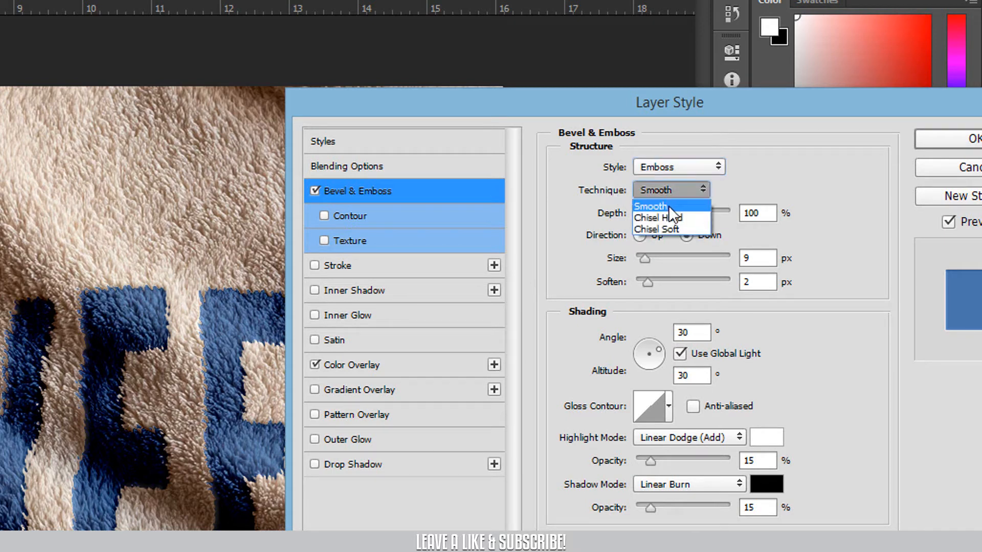
pyautogui.click(651, 206)
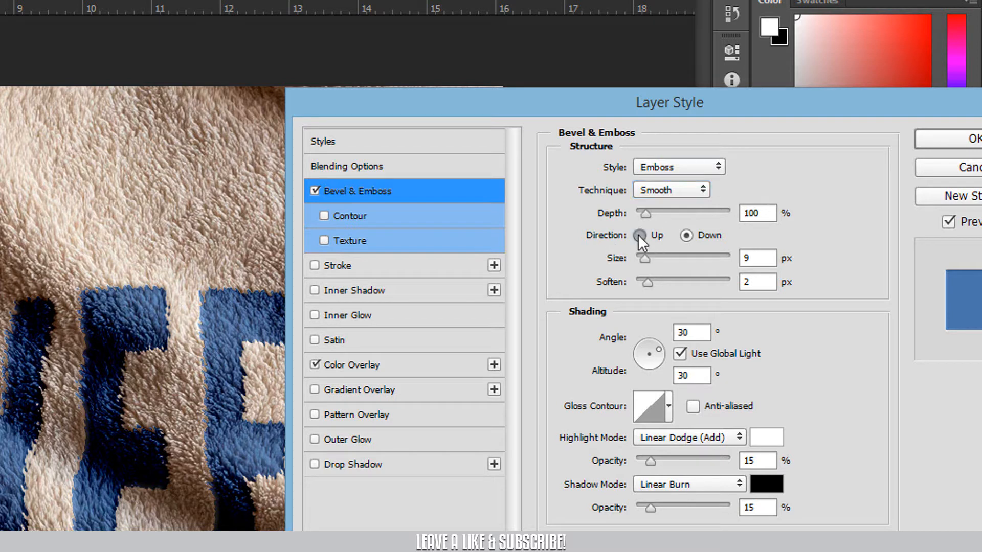
pyautogui.click(640, 235)
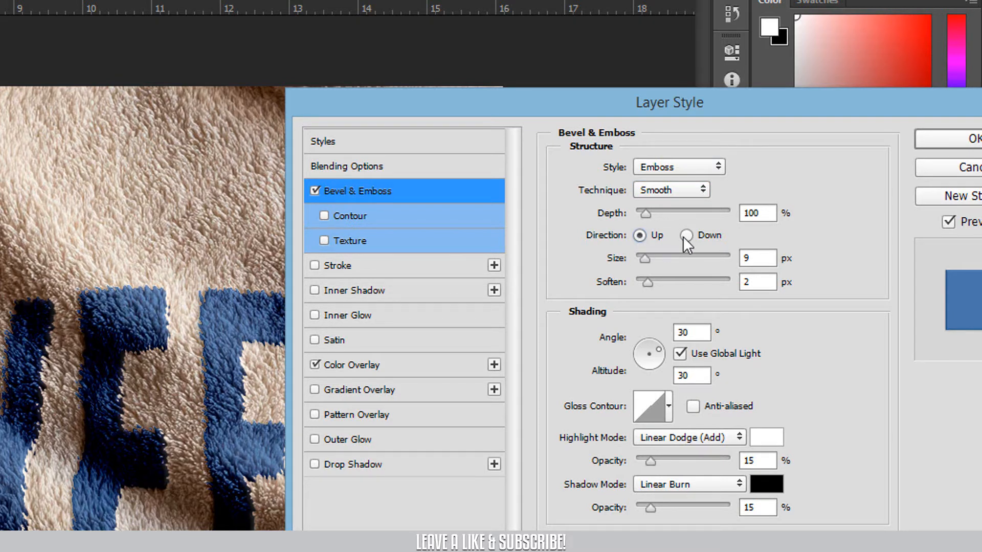
pyautogui.click(686, 235)
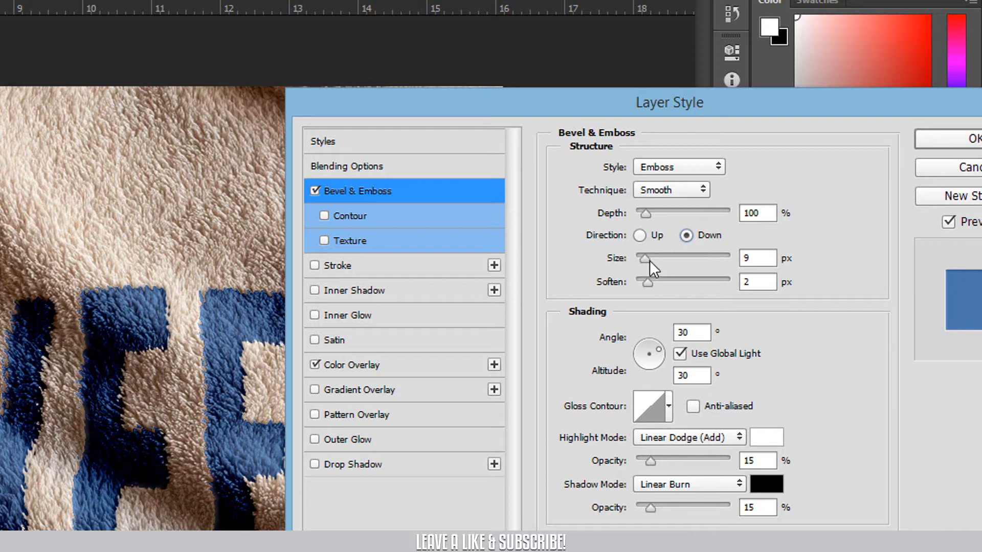
# Set the emboss softness, a 43° light angle and Linear Dodge (Add) highlights.
pyautogui.tripleClick(757, 257)
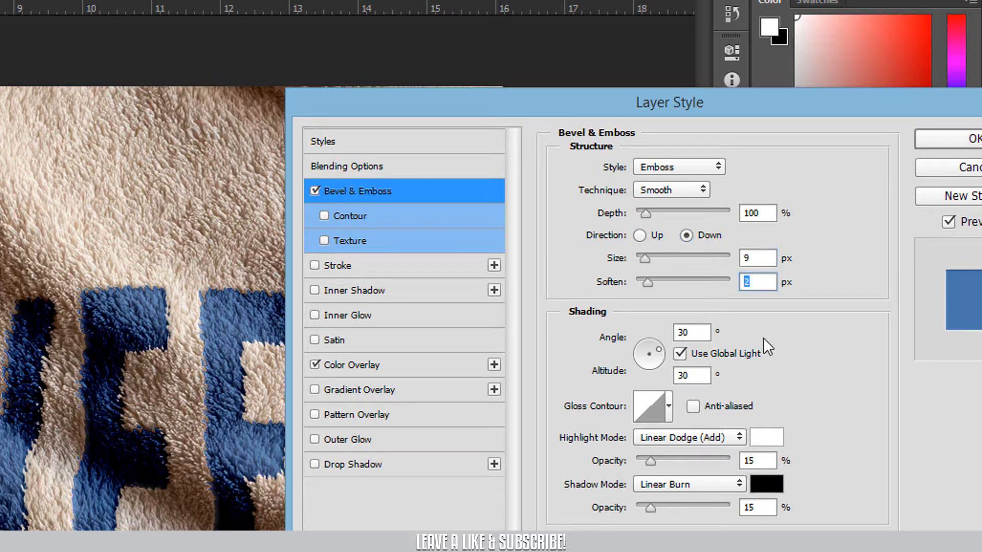
pyautogui.moveTo(650, 354)
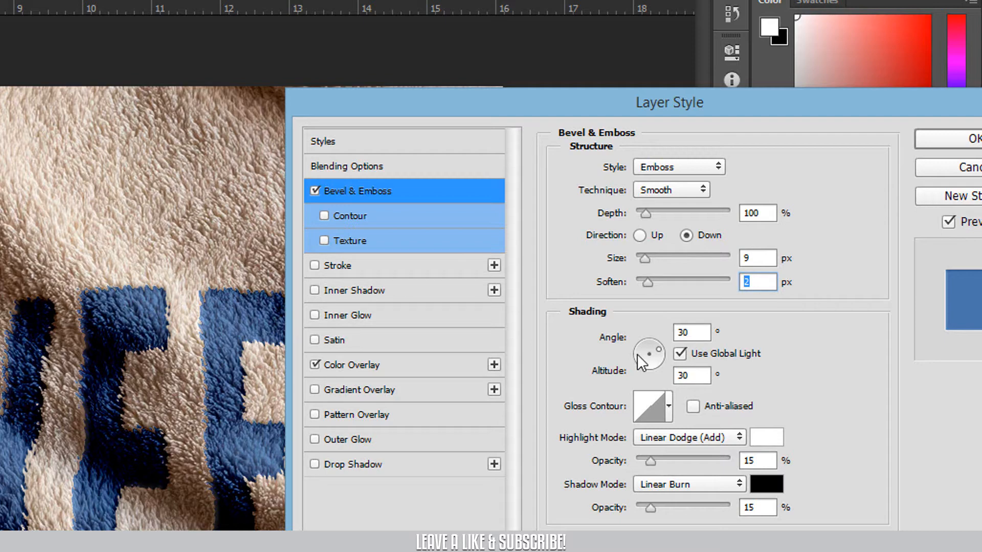
pyautogui.moveTo(672, 144)
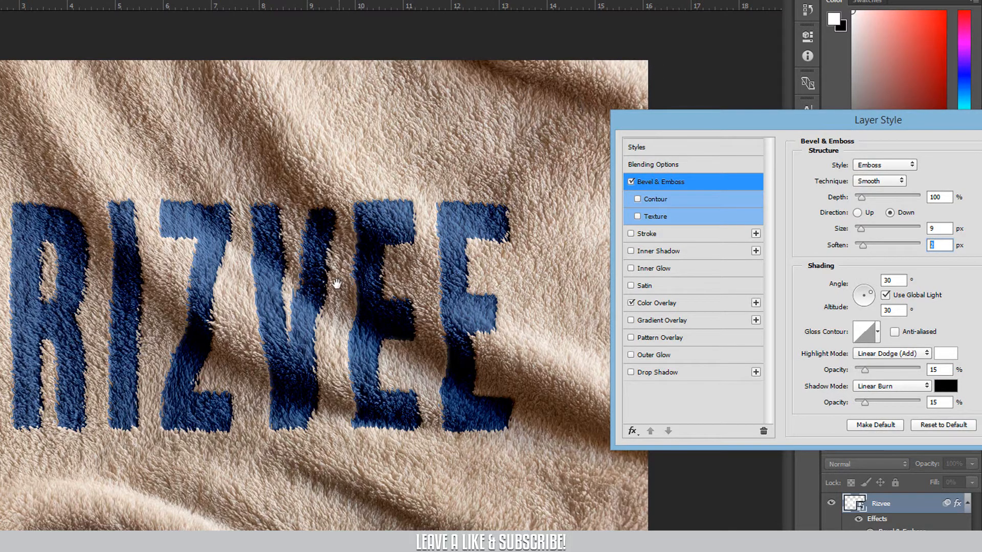
pyautogui.moveTo(329, 278)
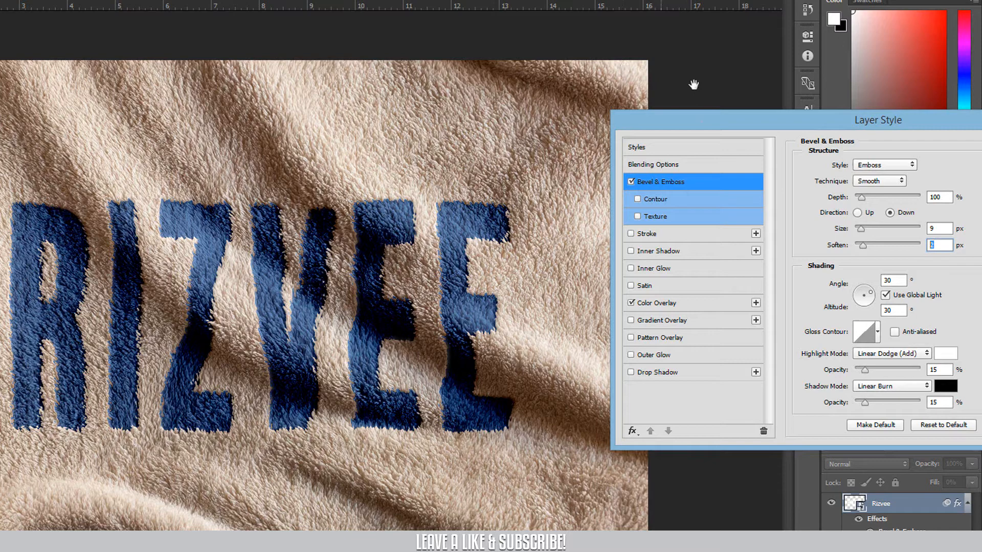
pyautogui.moveTo(396, 230)
pyautogui.write('2')
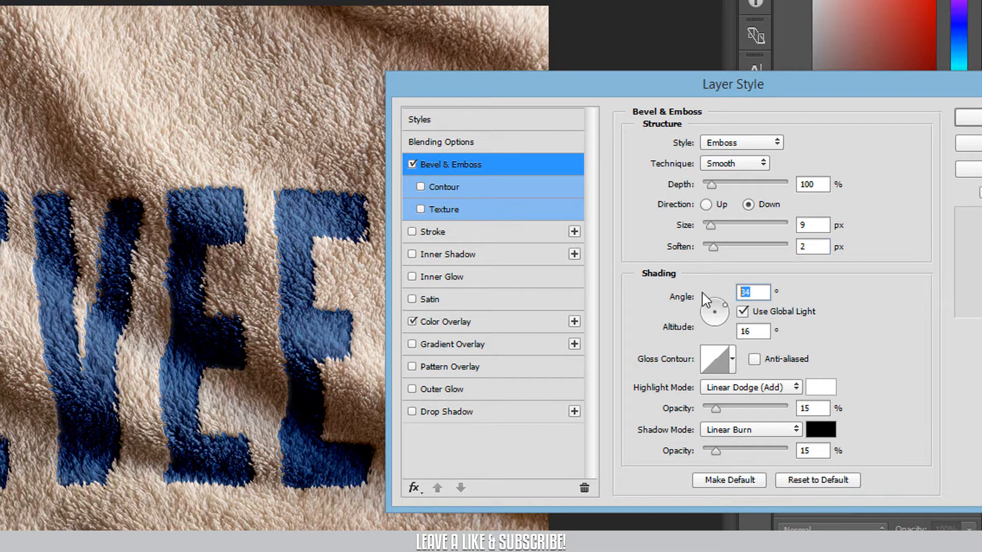
pyautogui.write('43')
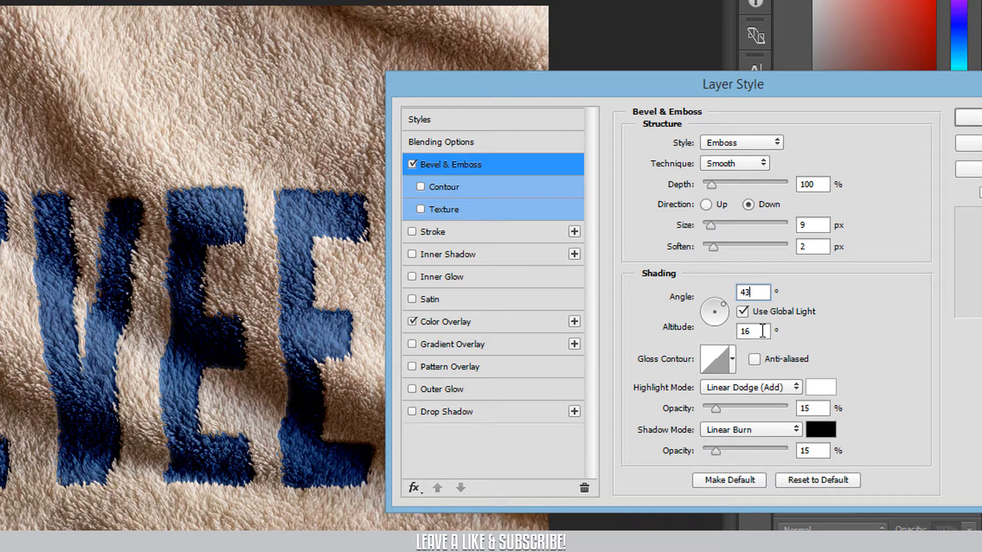
pyautogui.moveTo(749, 398)
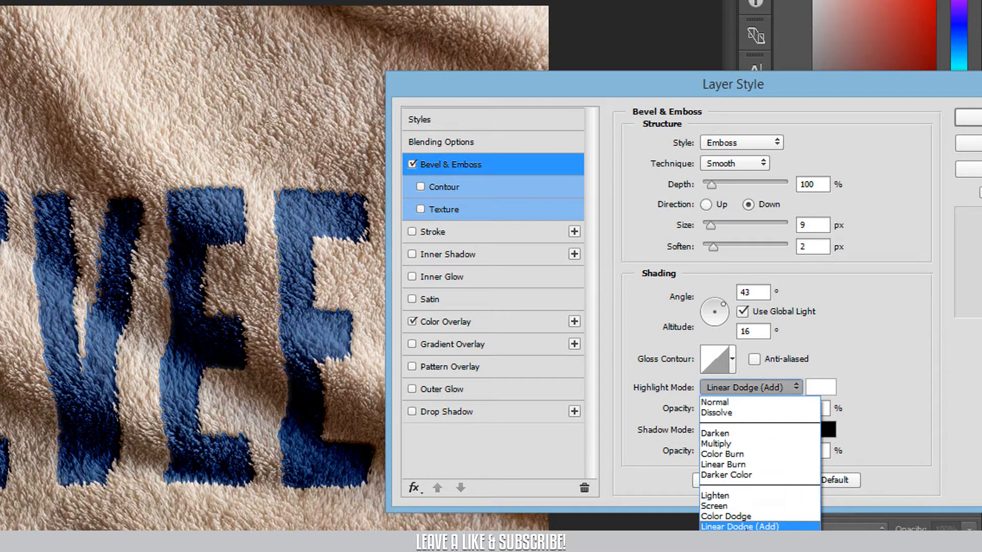
pyautogui.click(738, 526)
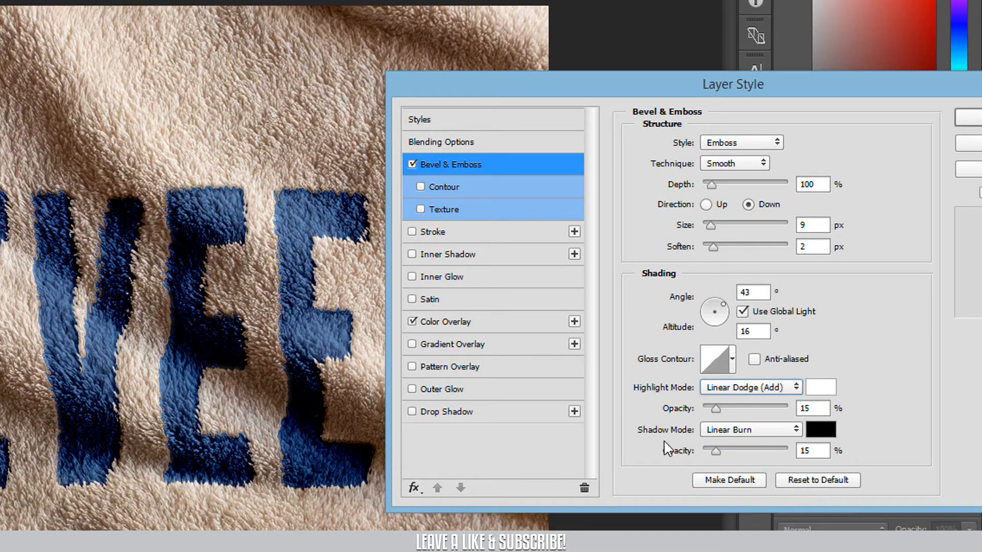
pyautogui.click(751, 429)
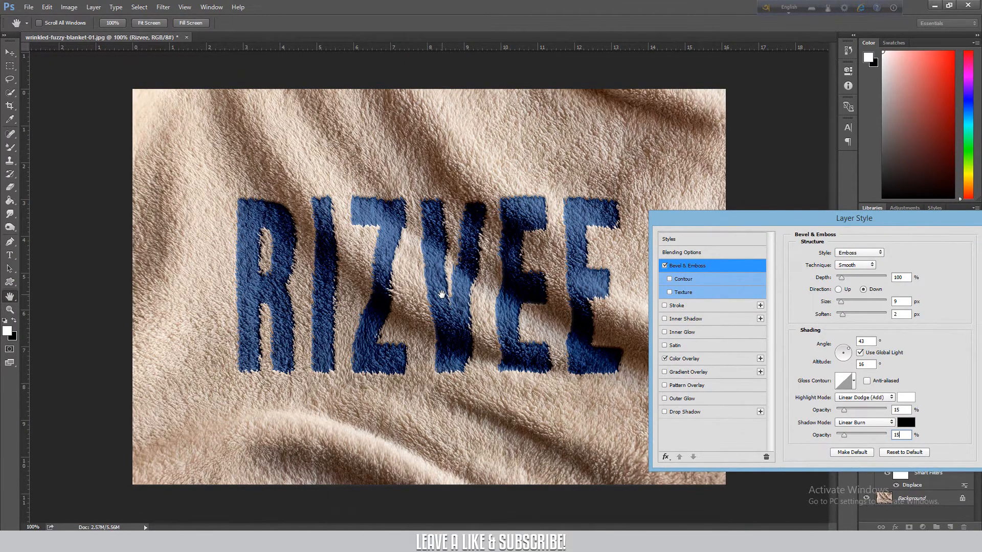
pyautogui.moveTo(722, 225)
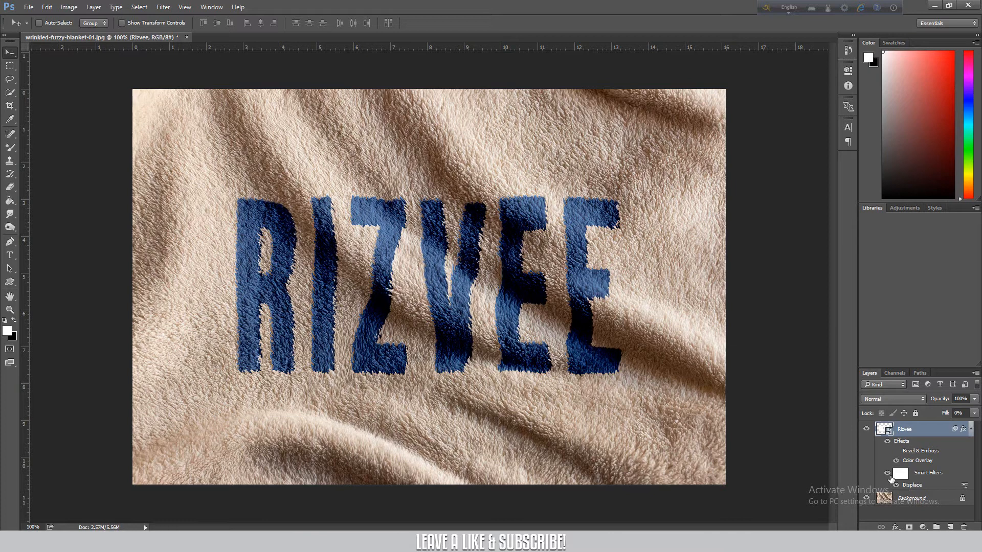
# Hide and restore the Displace filter to compare flat and displaced blue letters.
pyautogui.click(888, 475)
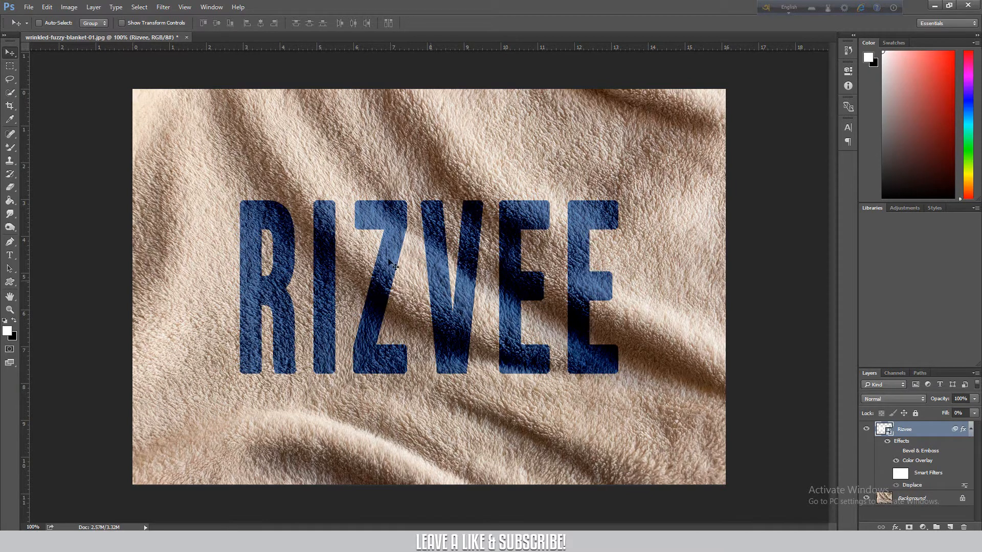
pyautogui.moveTo(395, 411)
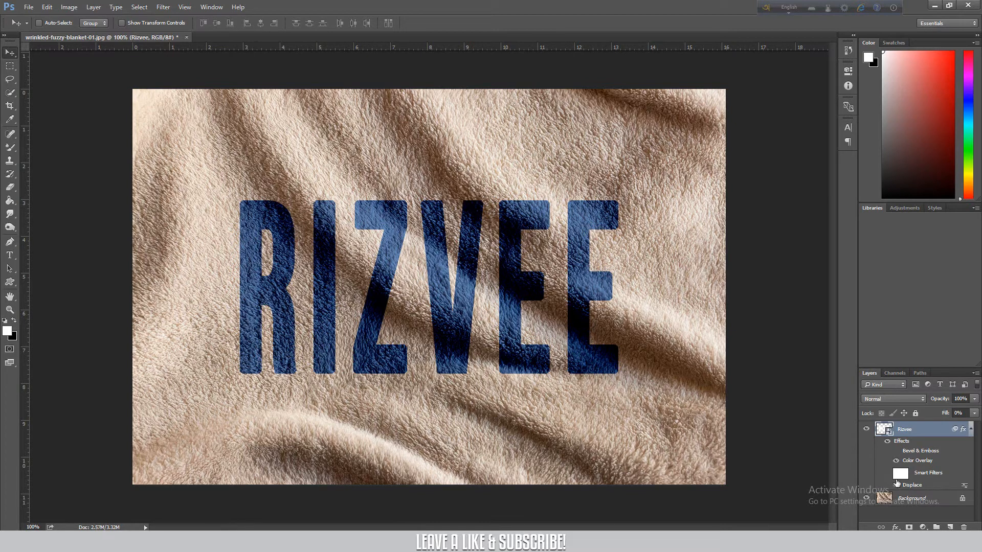
pyautogui.click(888, 472)
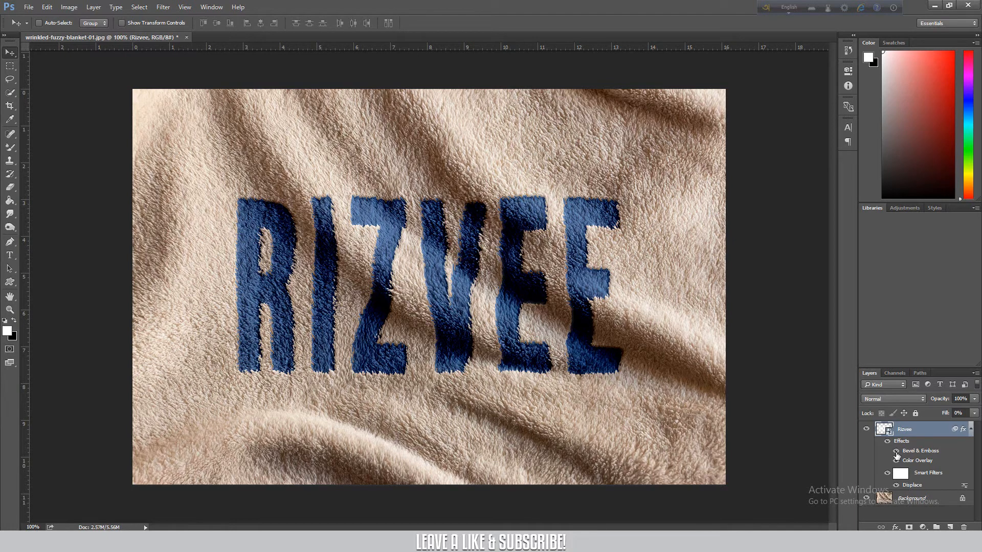
pyautogui.moveTo(888, 460)
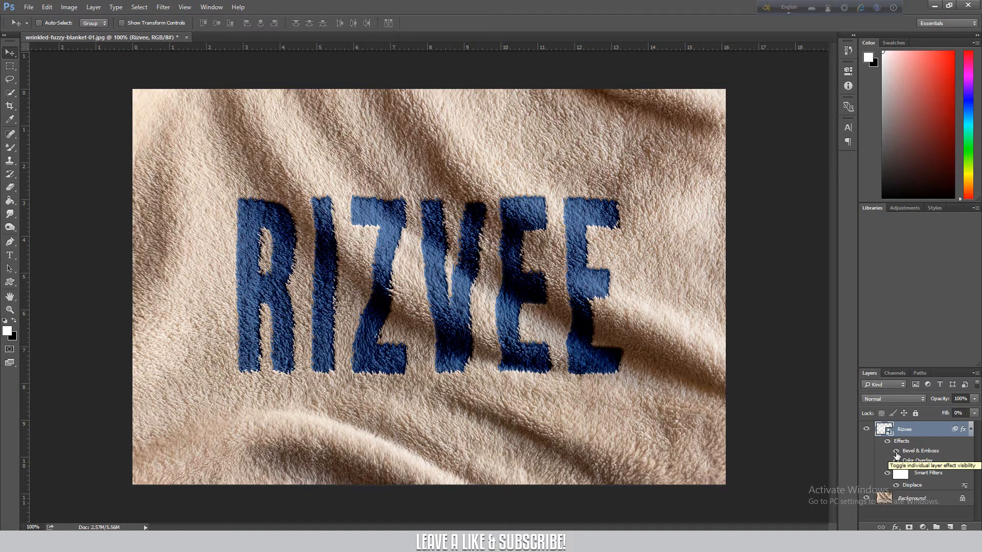